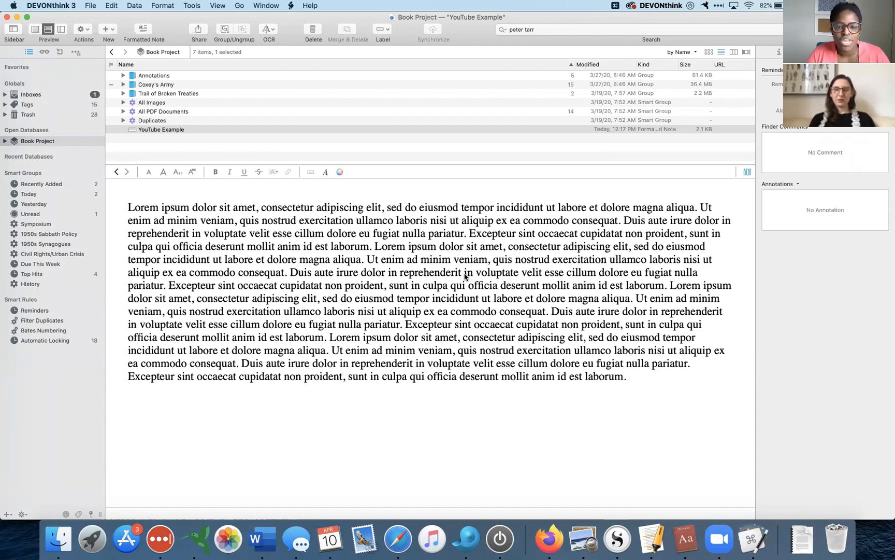
pyautogui.moveTo(628, 207)
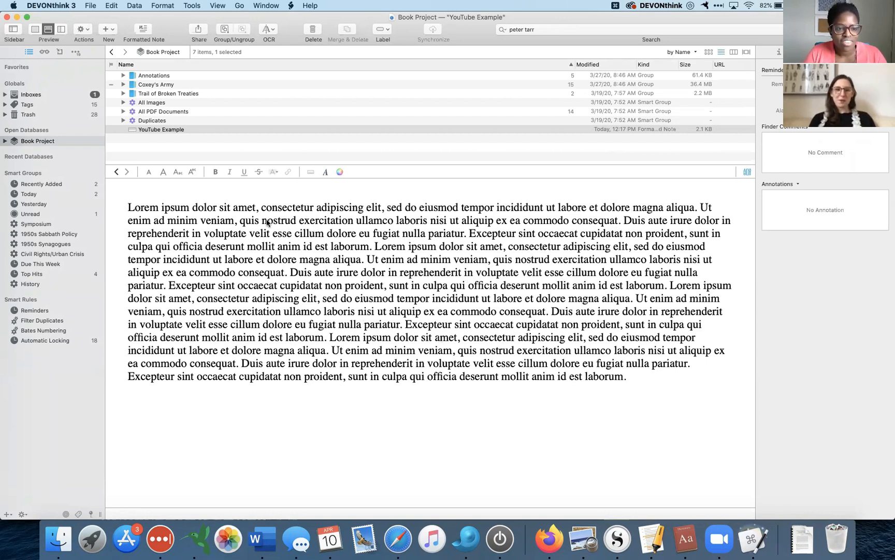
pyautogui.moveTo(313, 264)
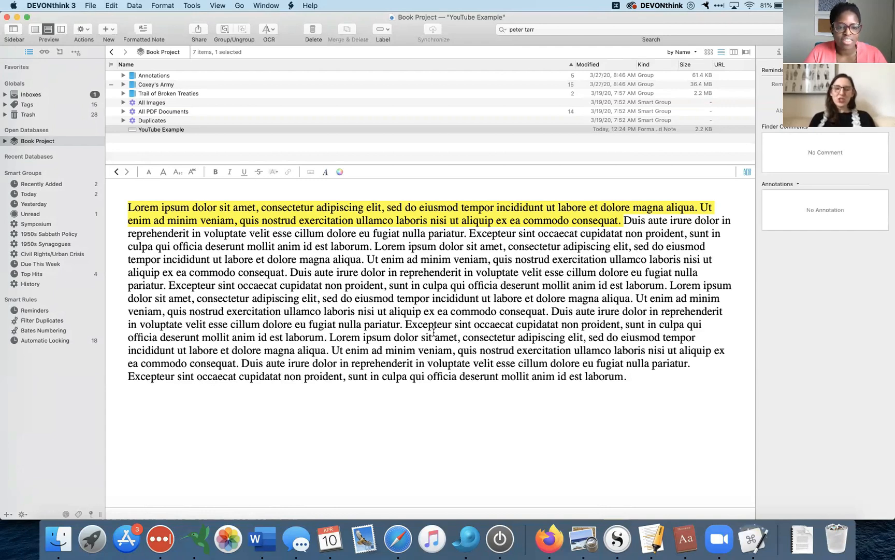
pyautogui.moveTo(754, 539)
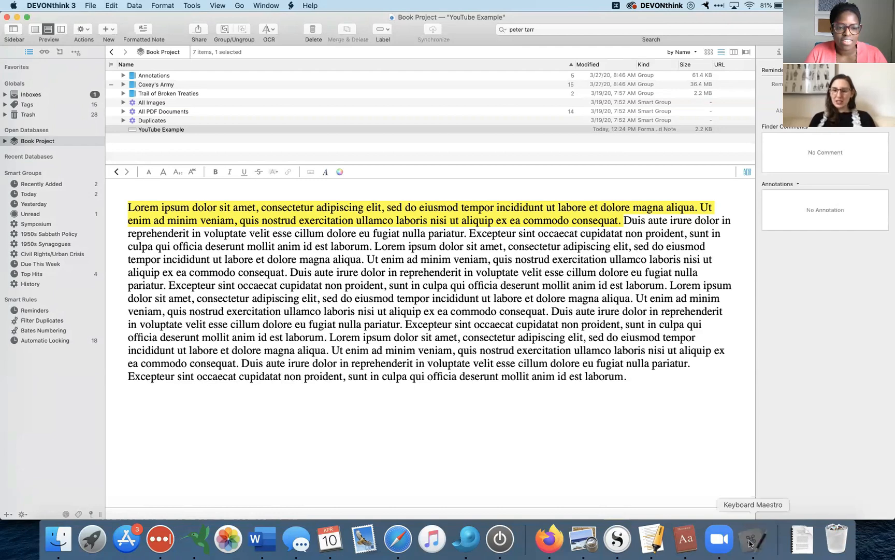
# Open the DT Yellow Highlight macro in Keyboard Maestro's editor.
pyautogui.click(753, 538)
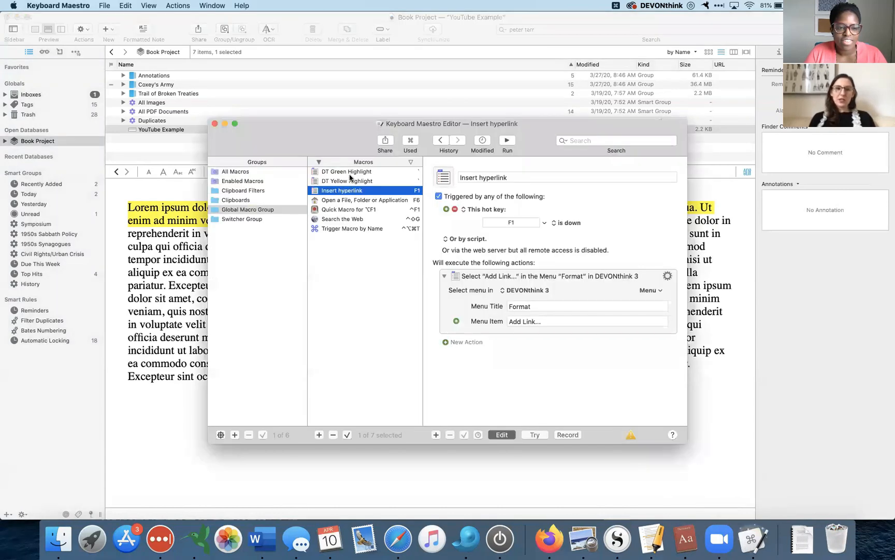
pyautogui.click(347, 181)
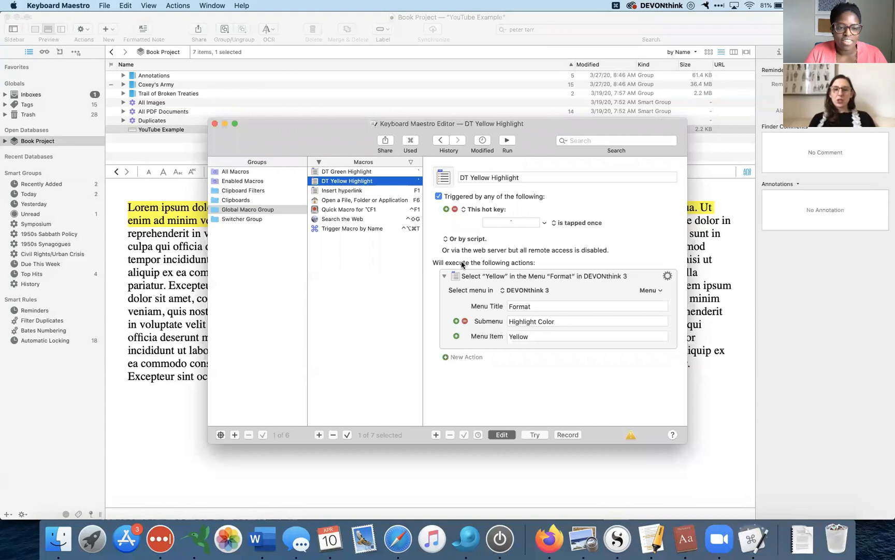
pyautogui.moveTo(494, 388)
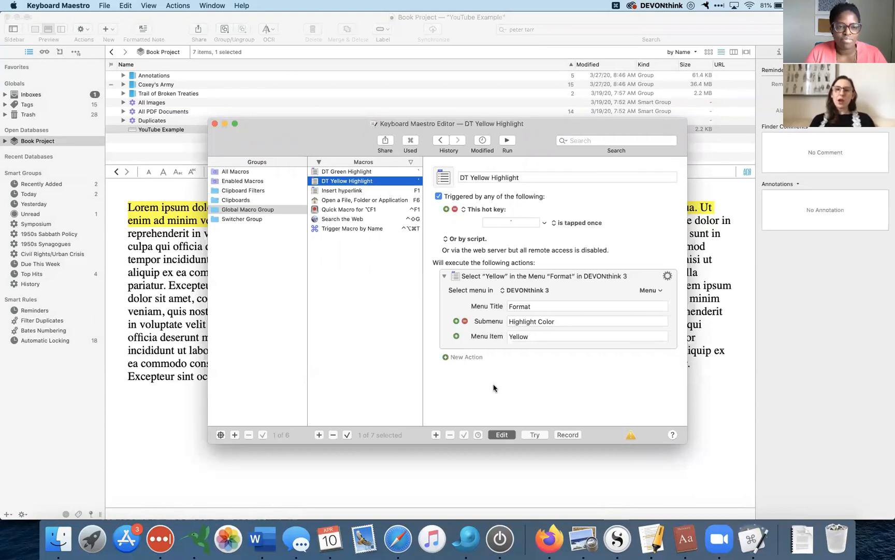
pyautogui.moveTo(516, 388)
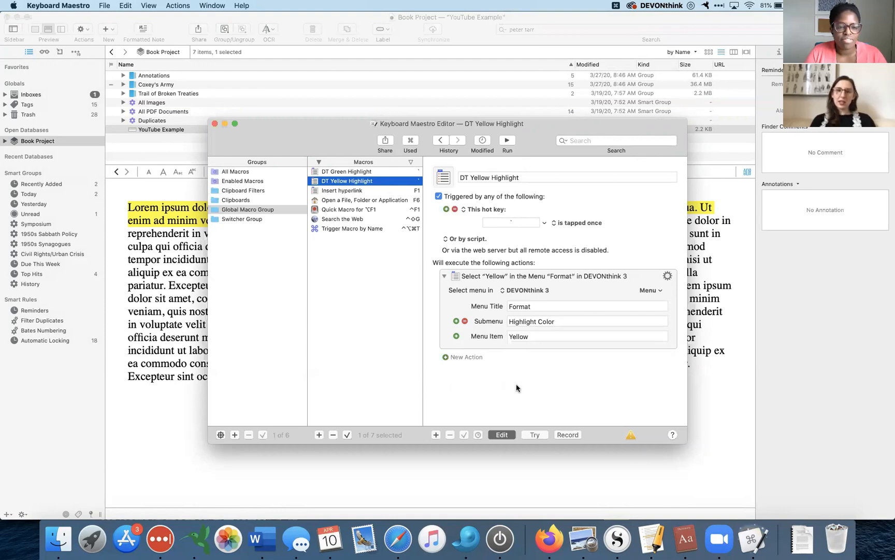
pyautogui.moveTo(391, 275)
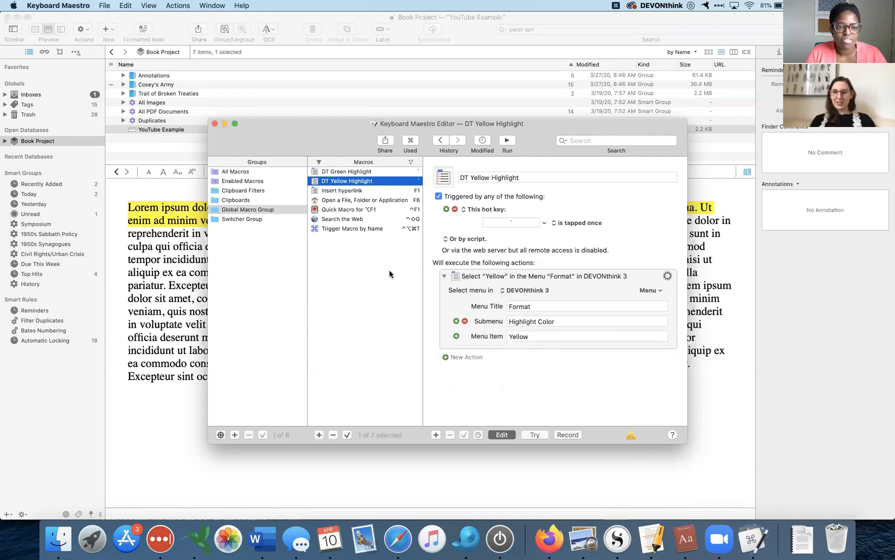
pyautogui.moveTo(467, 286)
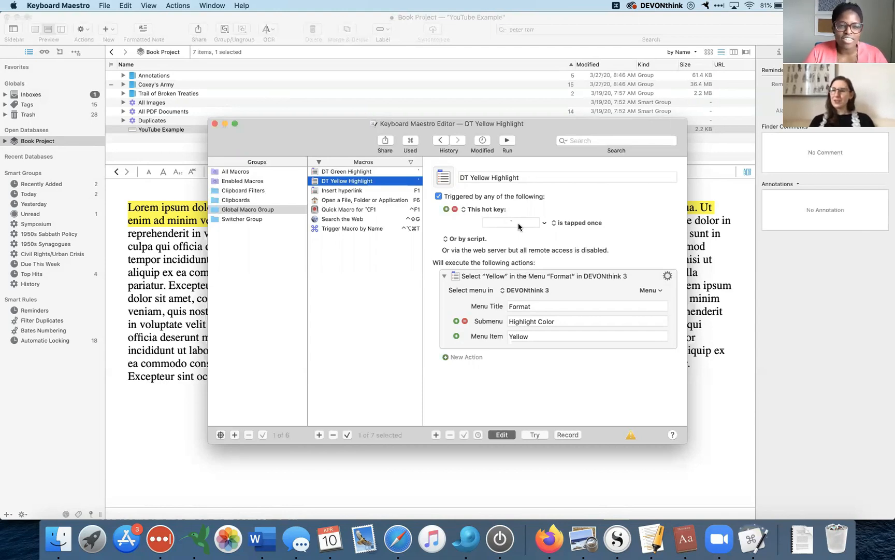
pyautogui.moveTo(450, 256)
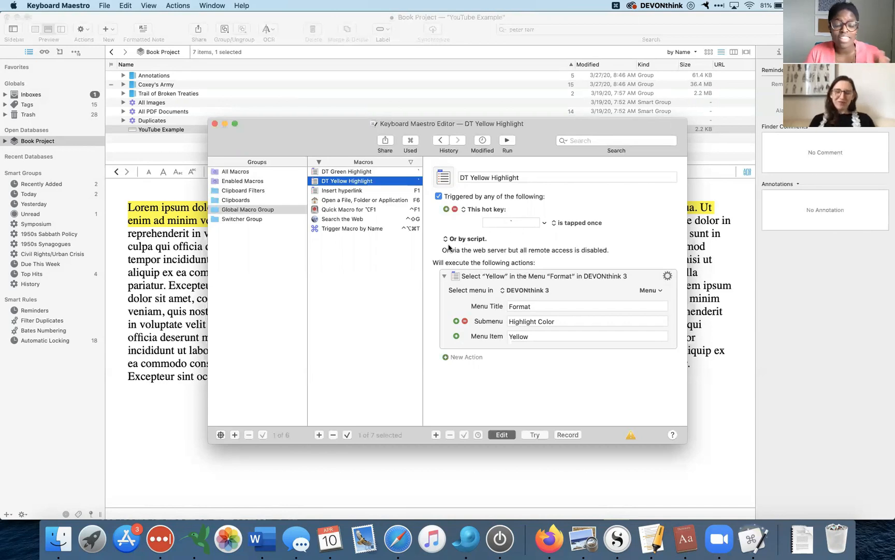
pyautogui.moveTo(520, 237)
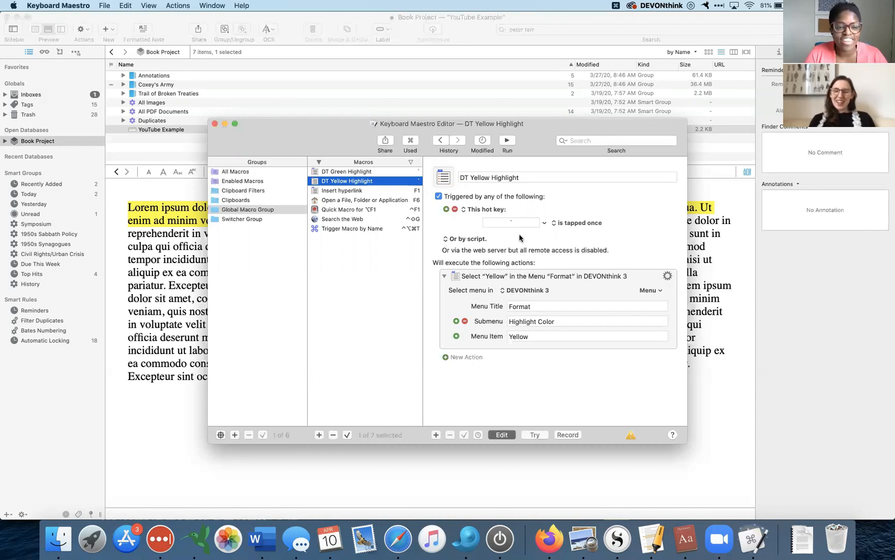
pyautogui.moveTo(517, 235)
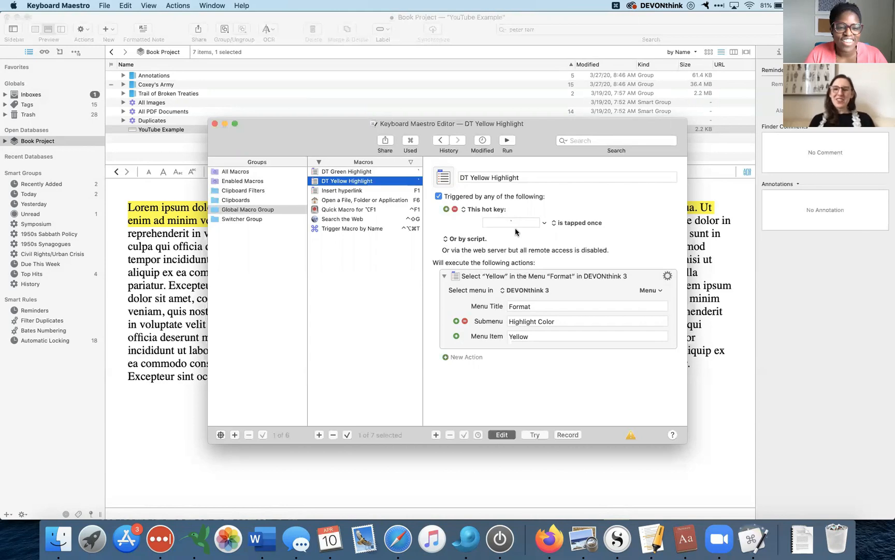
pyautogui.moveTo(508, 224)
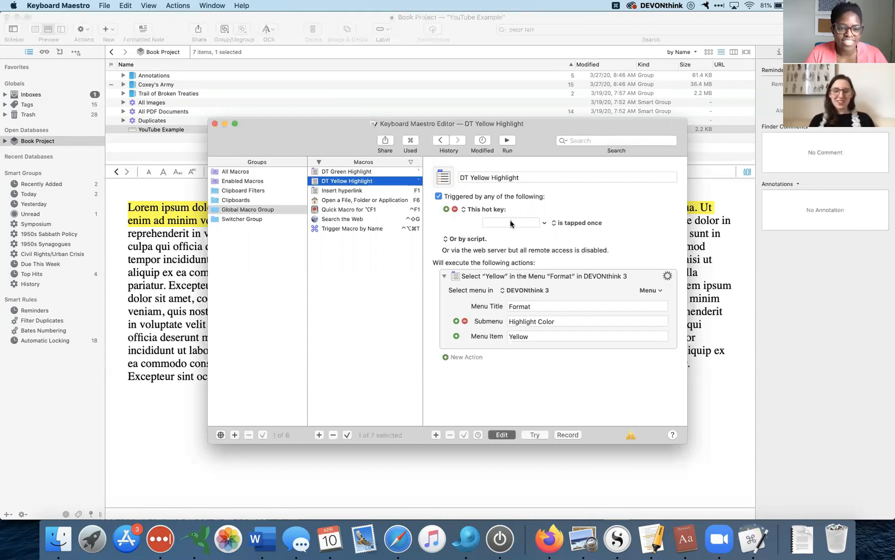
pyautogui.moveTo(518, 231)
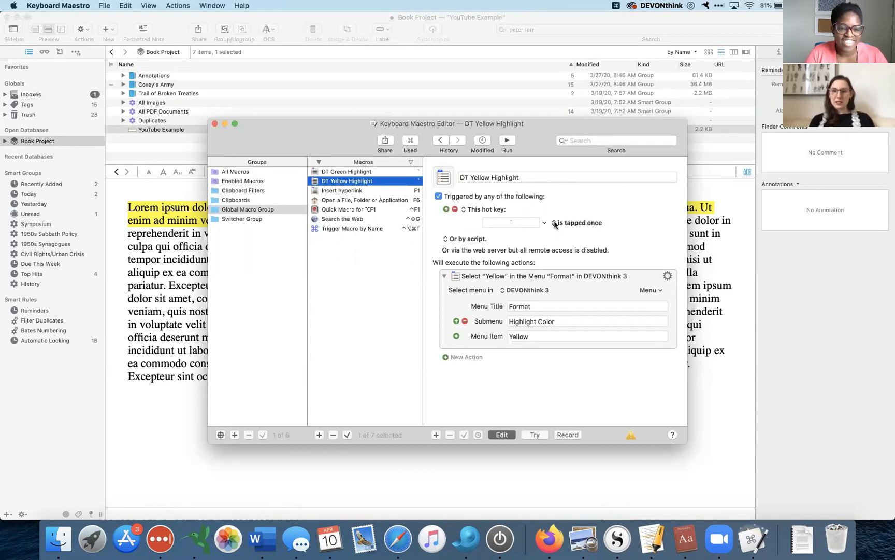
pyautogui.moveTo(581, 250)
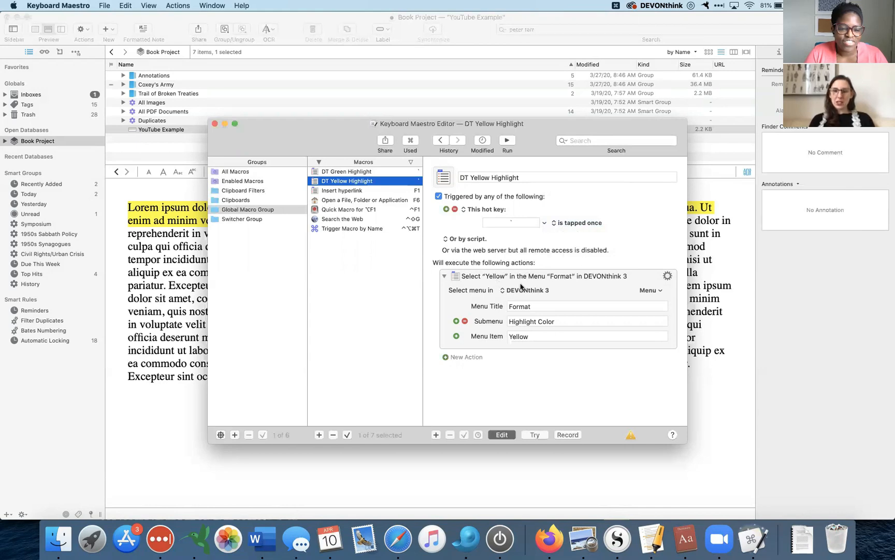
pyautogui.moveTo(527, 343)
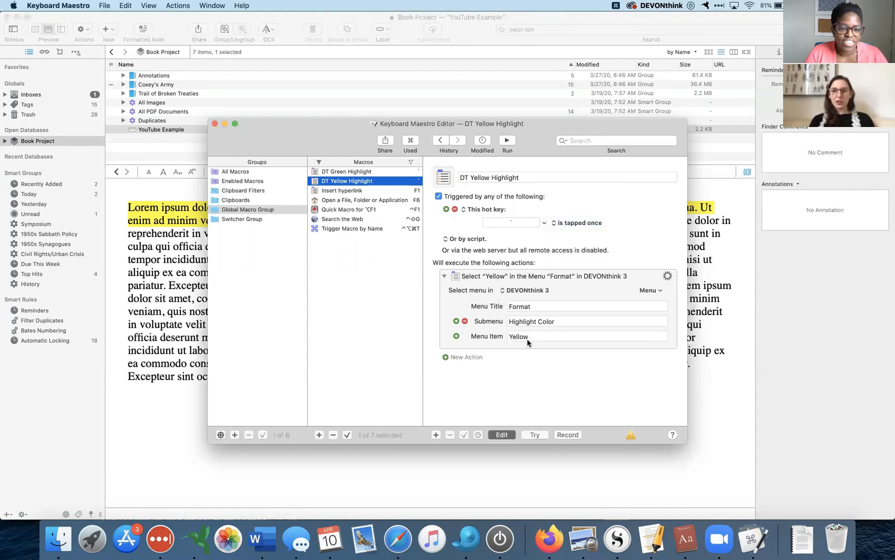
pyautogui.moveTo(351, 181)
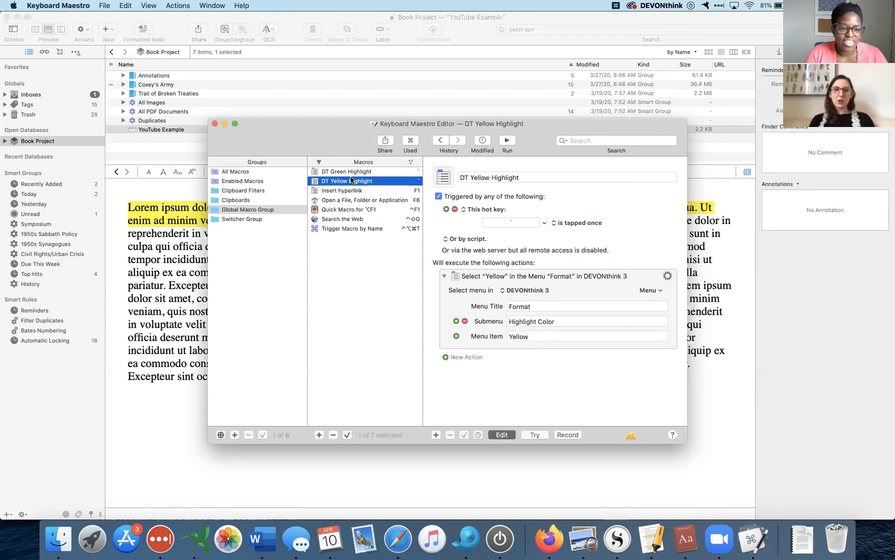
# Display the DT Green Highlight macro and its double-tapped hotkey trigger.
pyautogui.click(345, 171)
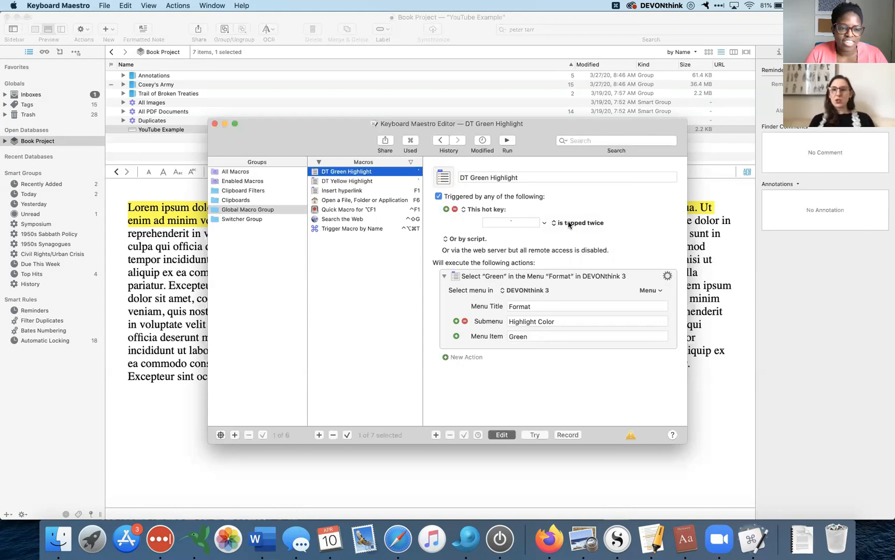
pyautogui.moveTo(190, 250)
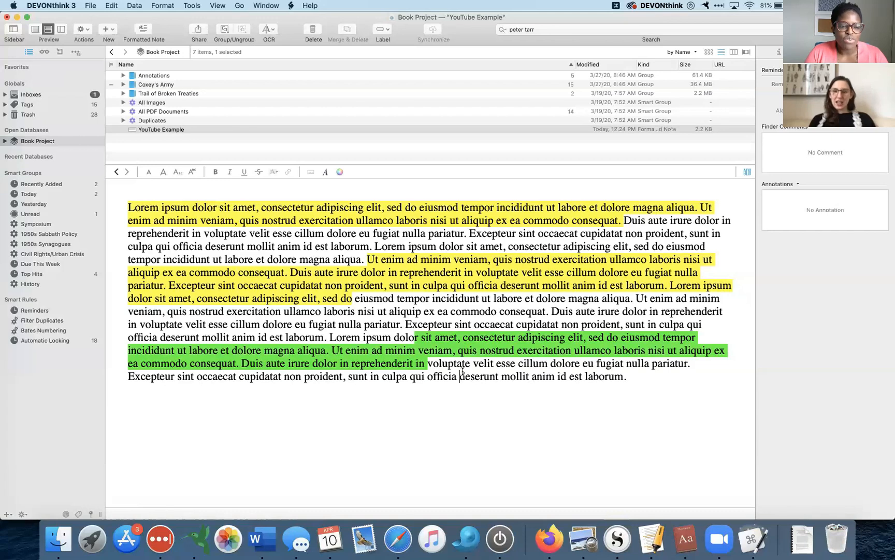
pyautogui.moveTo(753, 538)
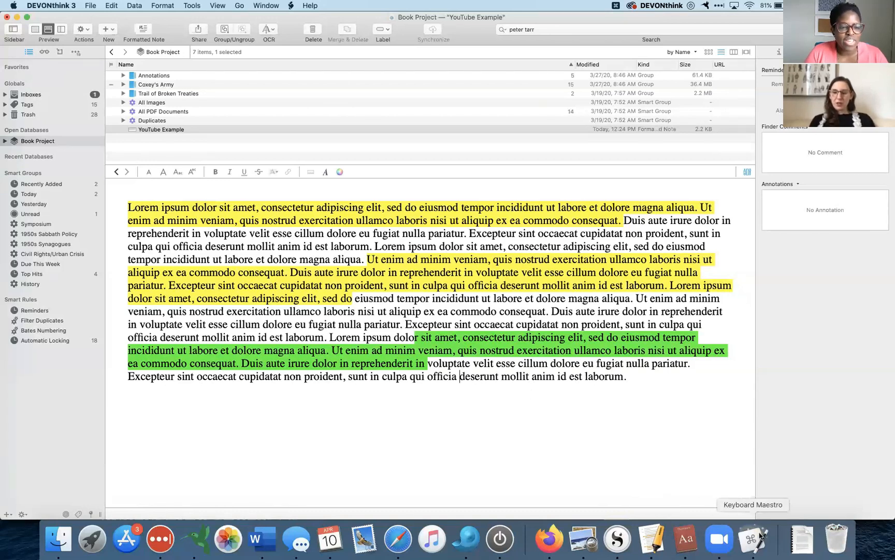
# Bring Keyboard Maestro's editor, showing DT Green Highlight, back to the front.
pyautogui.click(753, 538)
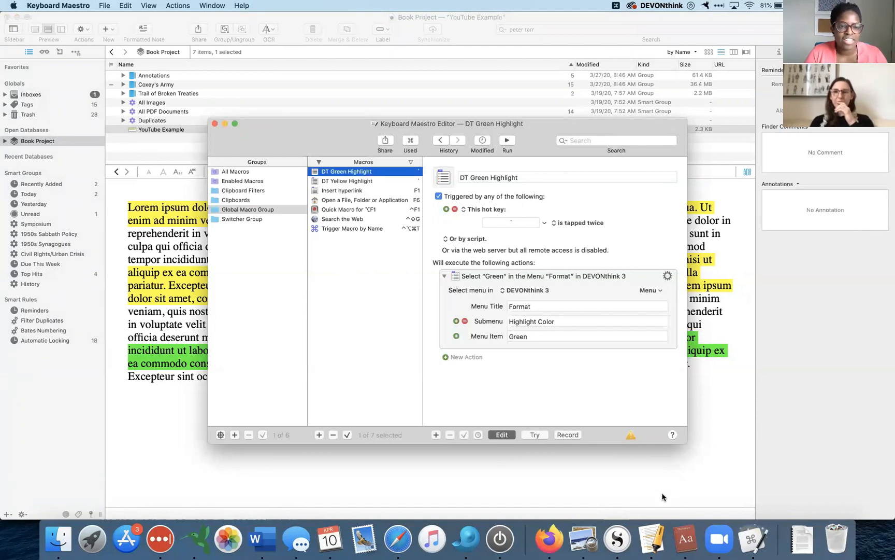
pyautogui.moveTo(606, 492)
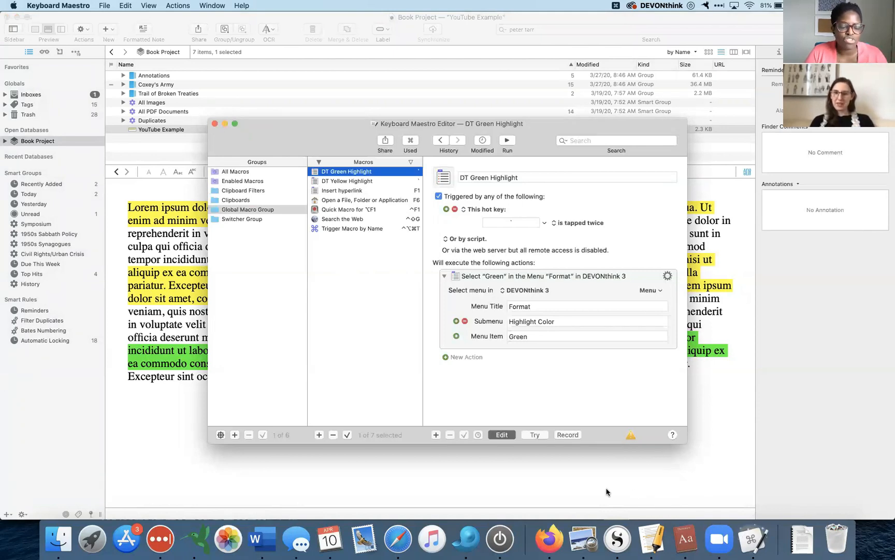
pyautogui.moveTo(594, 493)
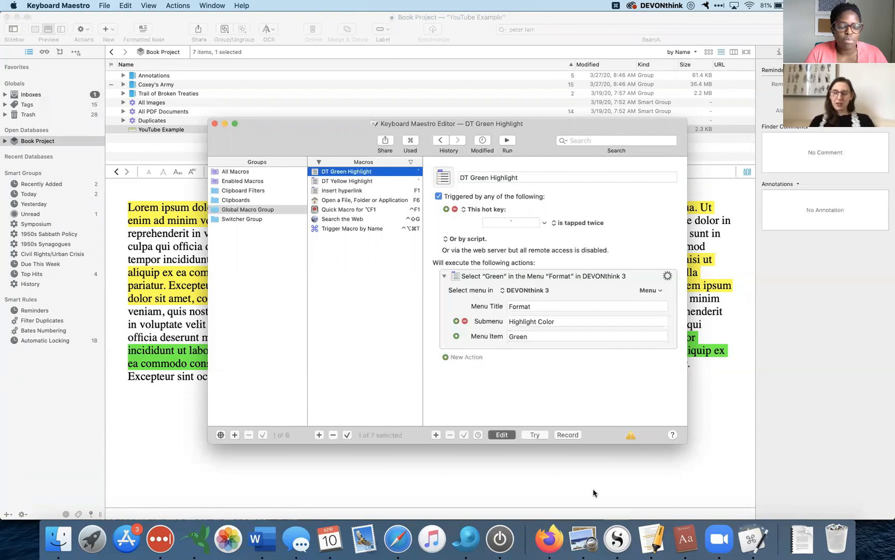
pyautogui.moveTo(603, 259)
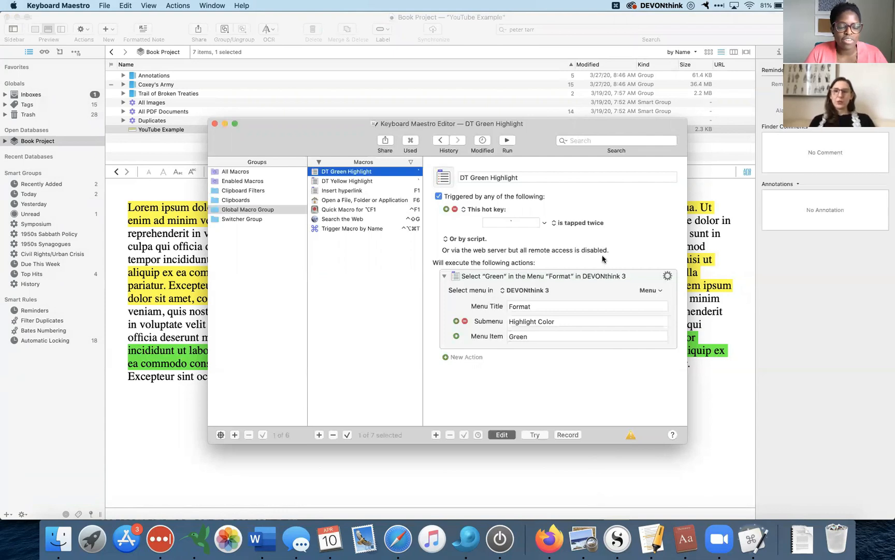
pyautogui.moveTo(602, 239)
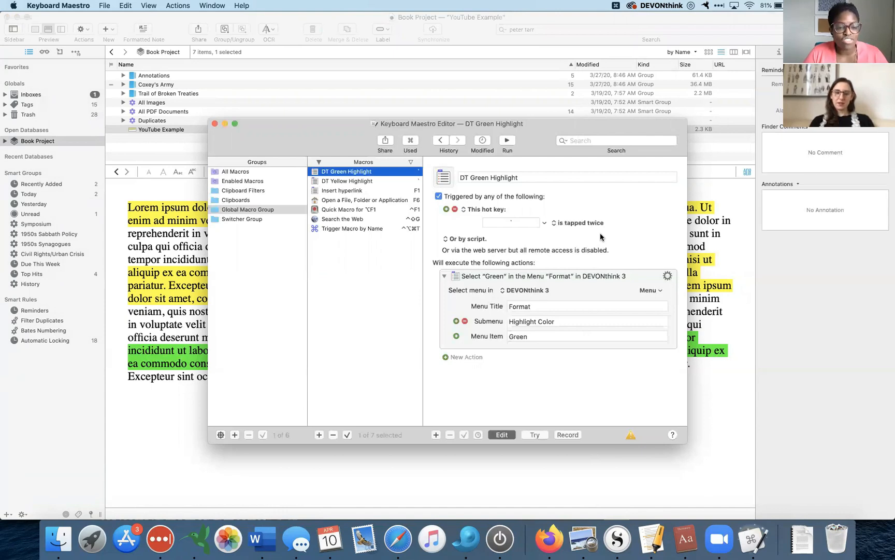
pyautogui.moveTo(598, 237)
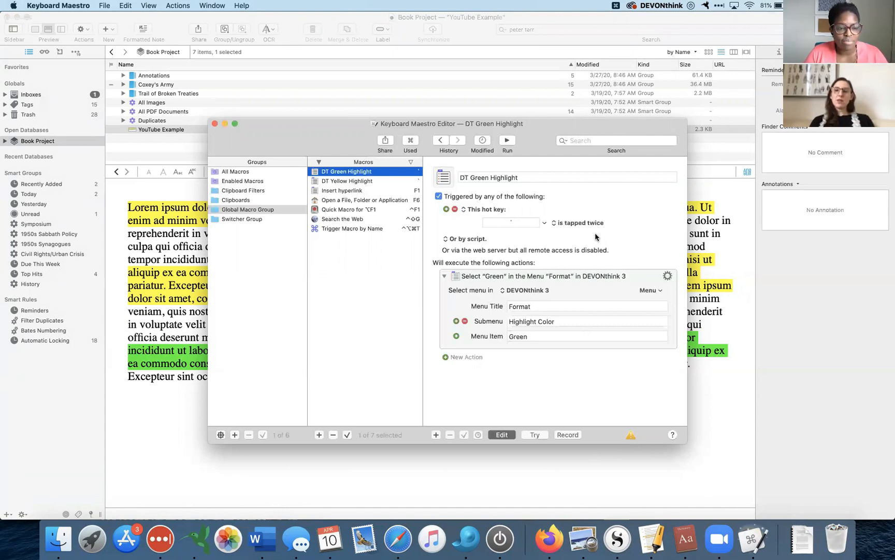
pyautogui.moveTo(587, 242)
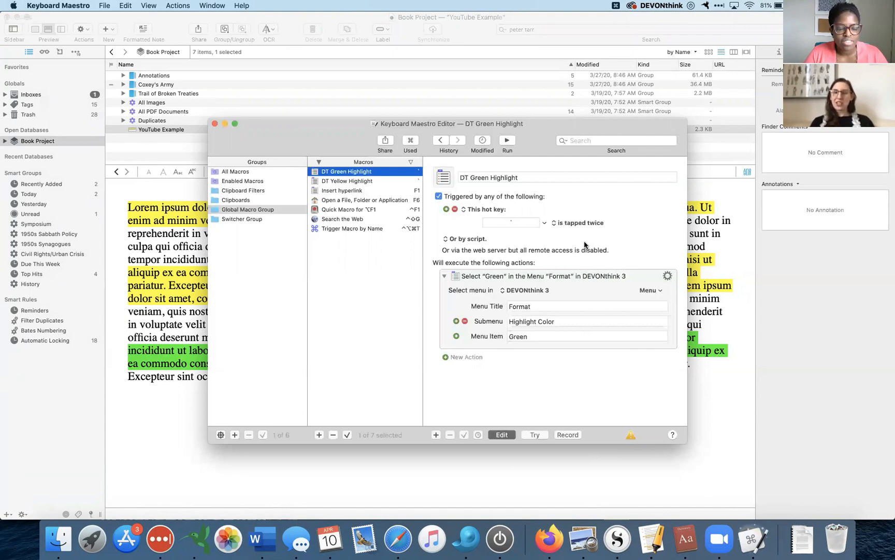
pyautogui.moveTo(585, 245)
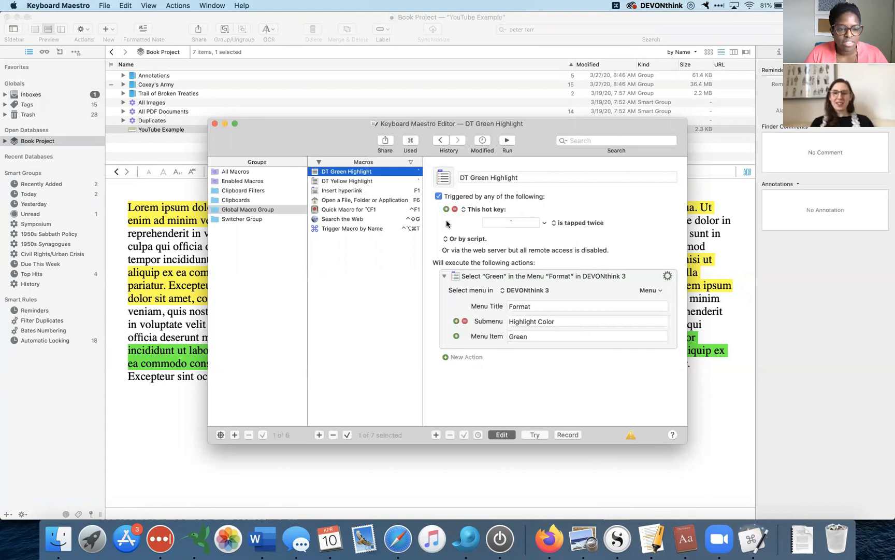
pyautogui.moveTo(440, 357)
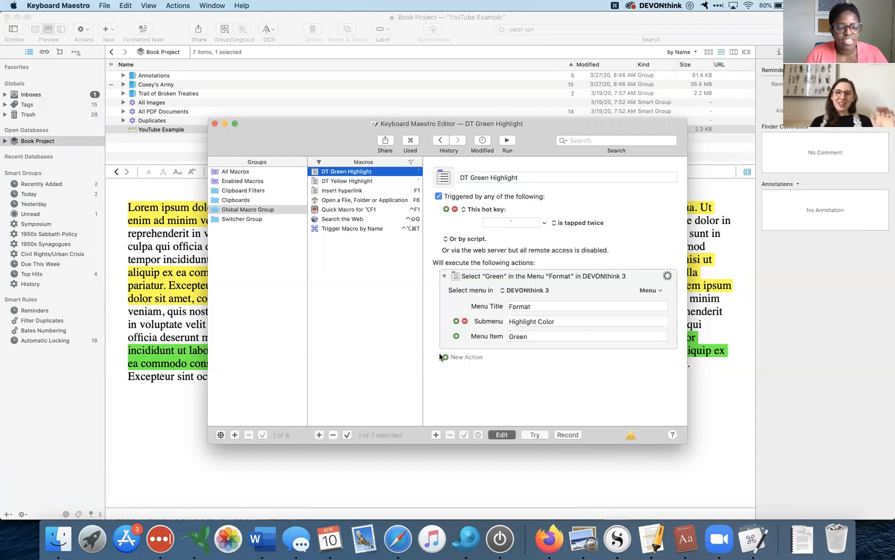
pyautogui.moveTo(460, 233)
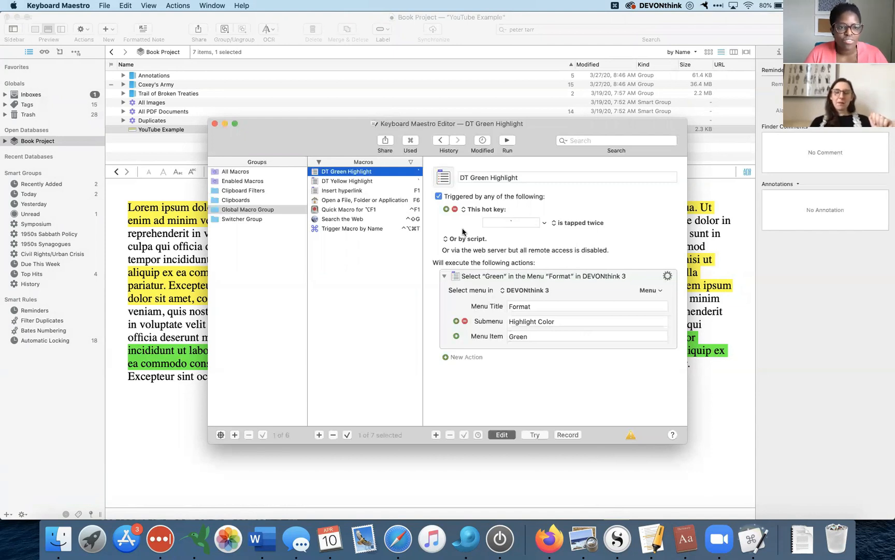
pyautogui.moveTo(441, 222)
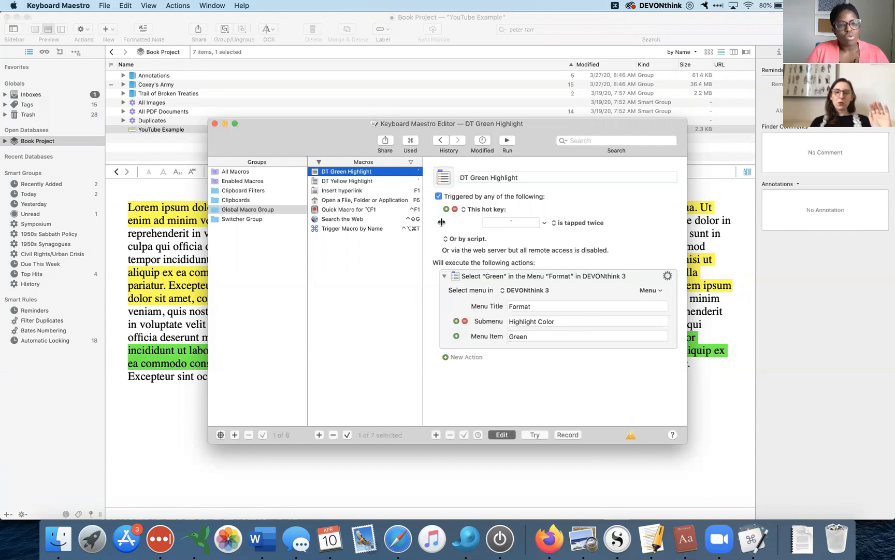
pyautogui.moveTo(368, 194)
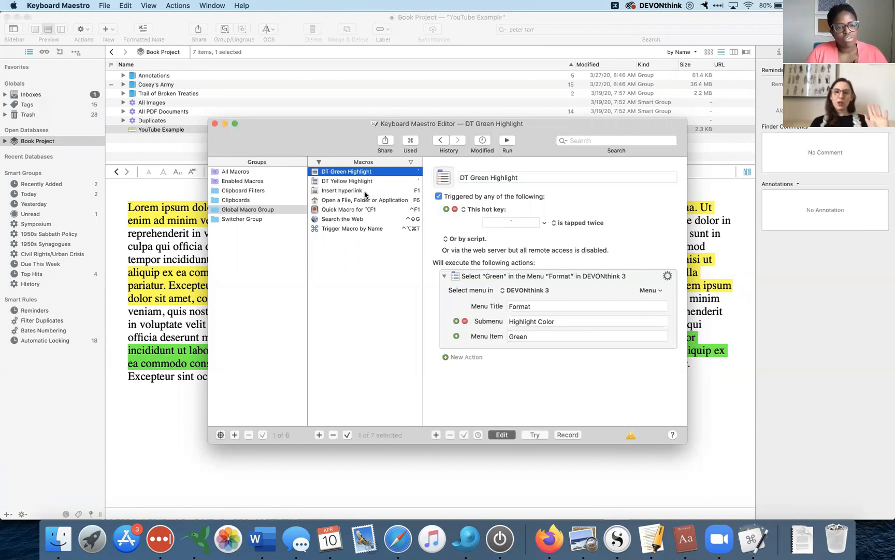
# Display the Insert hyperlink macro with its F1 trigger and Format › Add Link… action.
pyautogui.click(342, 190)
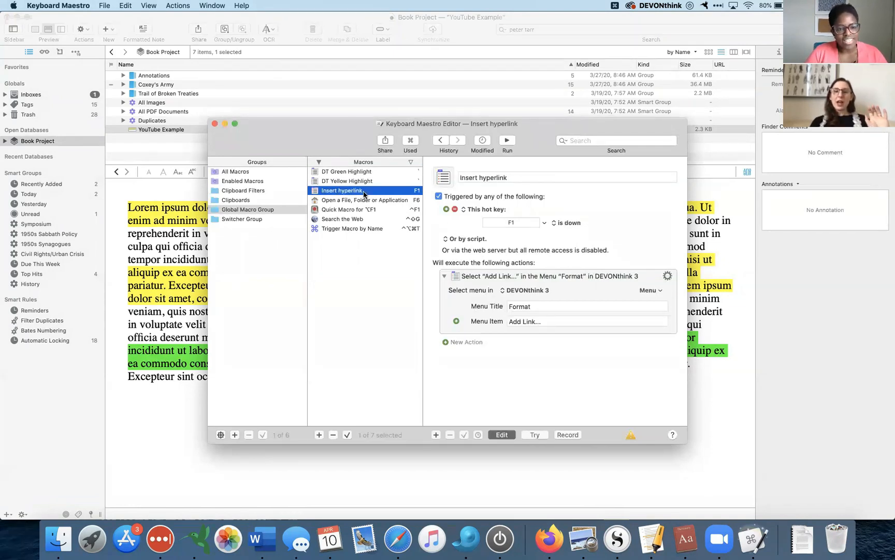
pyautogui.moveTo(549, 258)
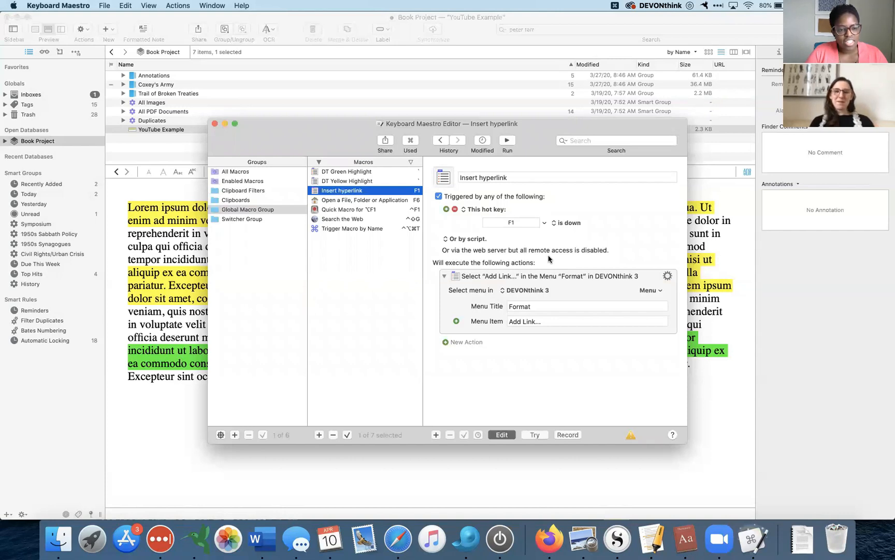
pyautogui.moveTo(503, 219)
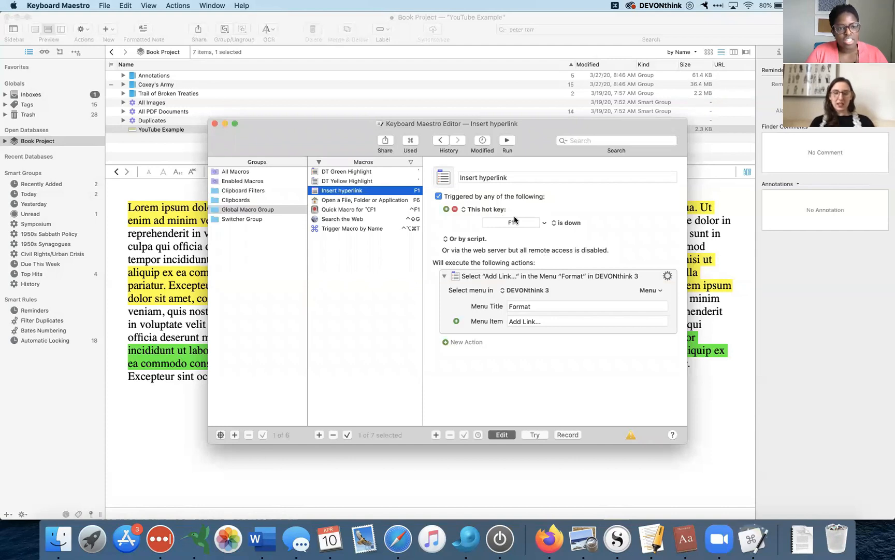
pyautogui.moveTo(528, 259)
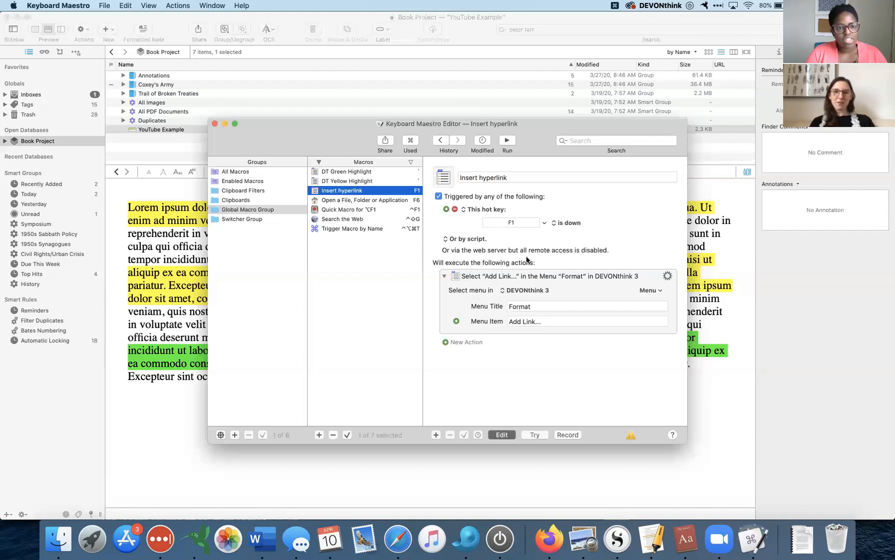
pyautogui.moveTo(440, 286)
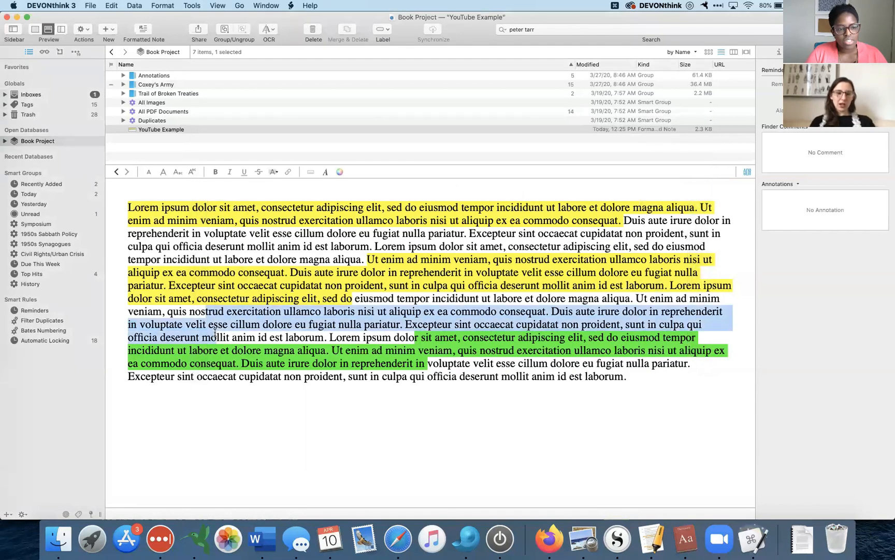
pyautogui.click(287, 172)
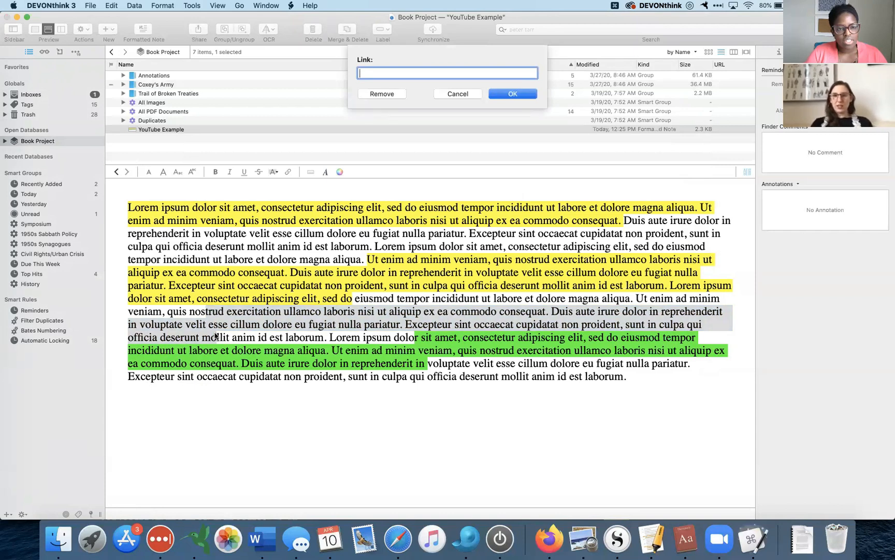
pyautogui.write('www.')
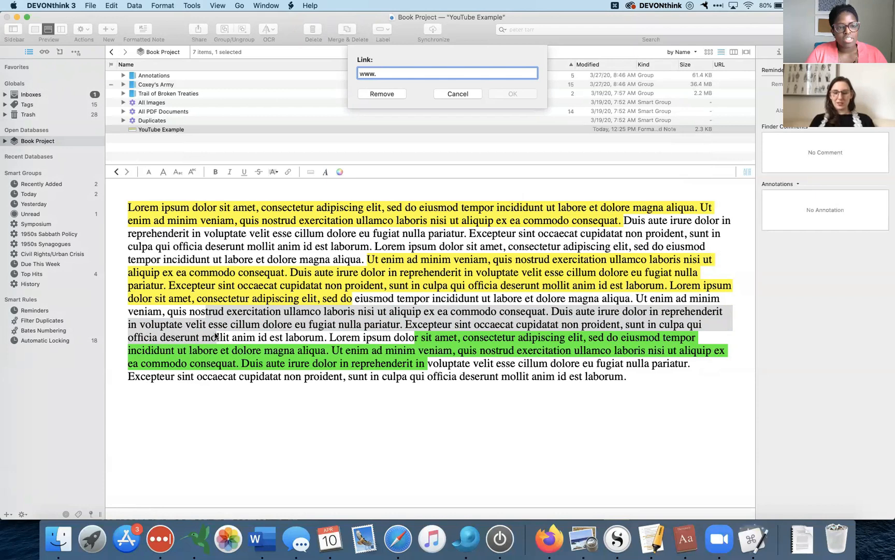
pyautogui.write('website')
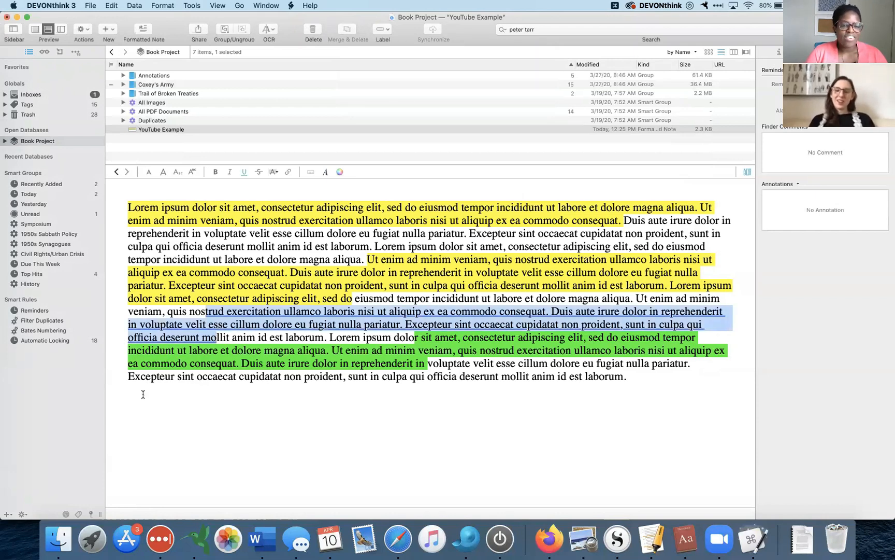
pyautogui.moveTo(468, 415)
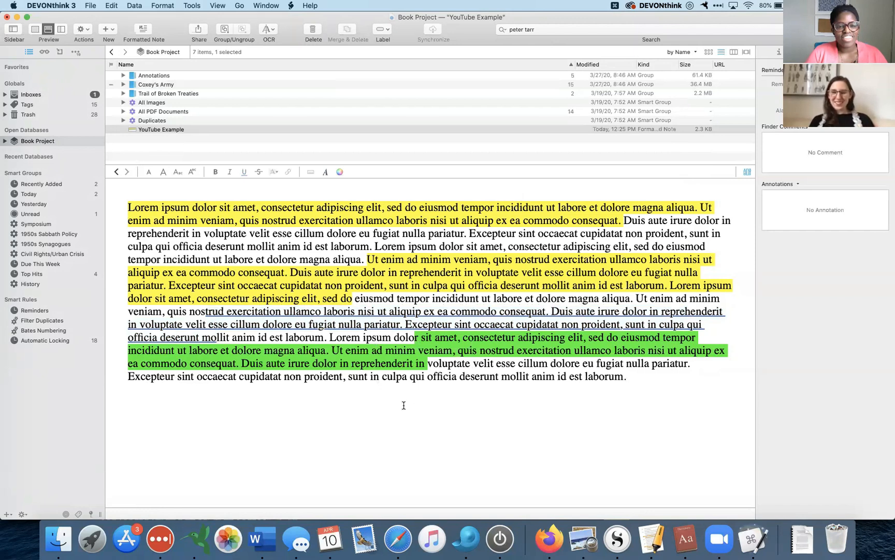
pyautogui.moveTo(537, 462)
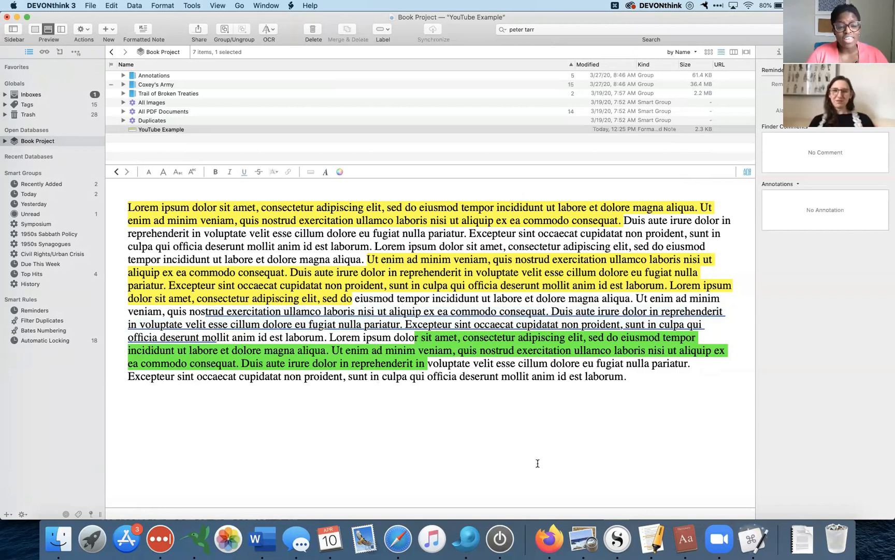
pyautogui.moveTo(542, 432)
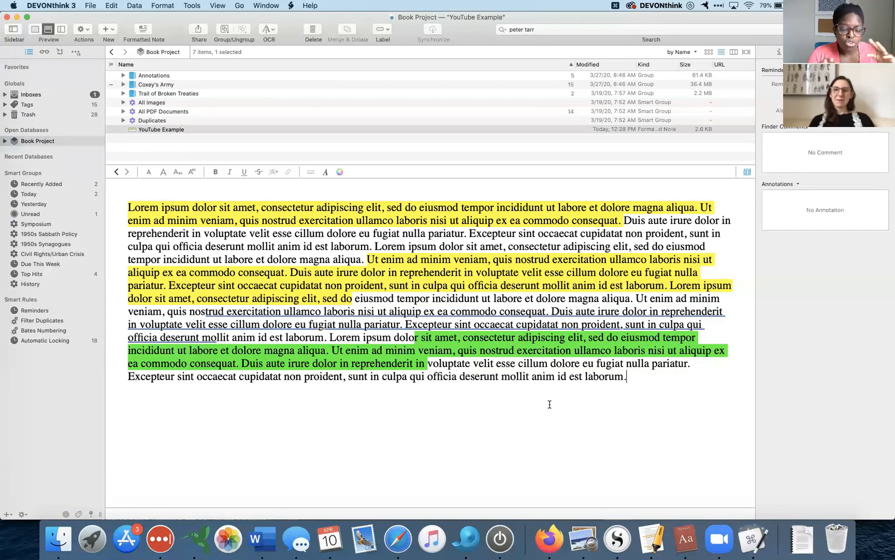
pyautogui.moveTo(556, 404)
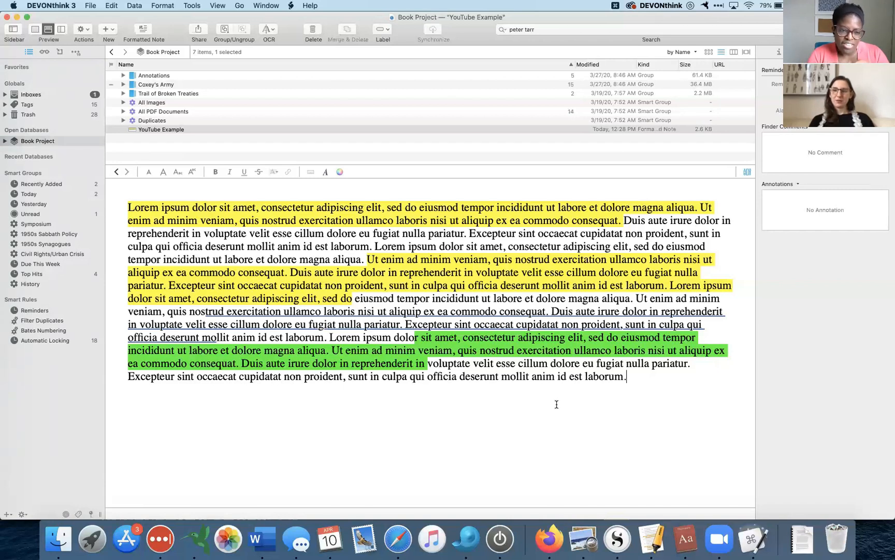
pyautogui.moveTo(753, 538)
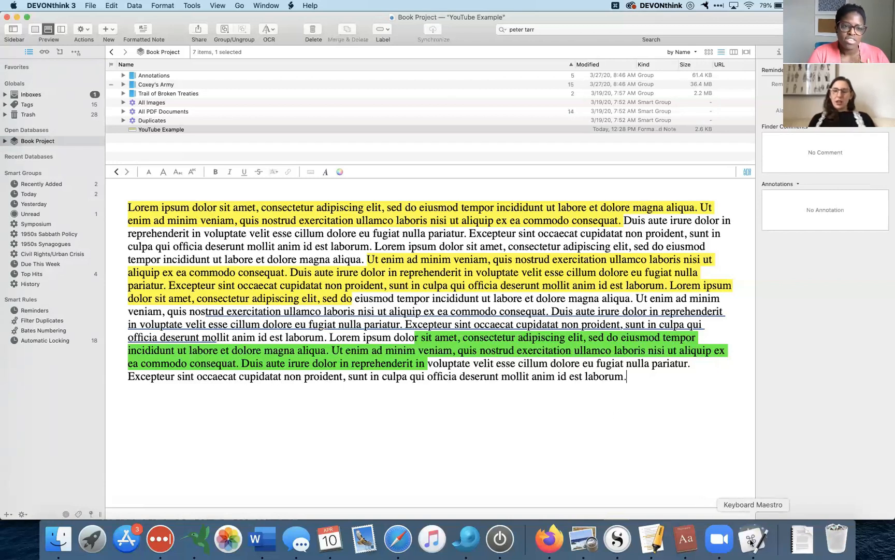
pyautogui.click(753, 538)
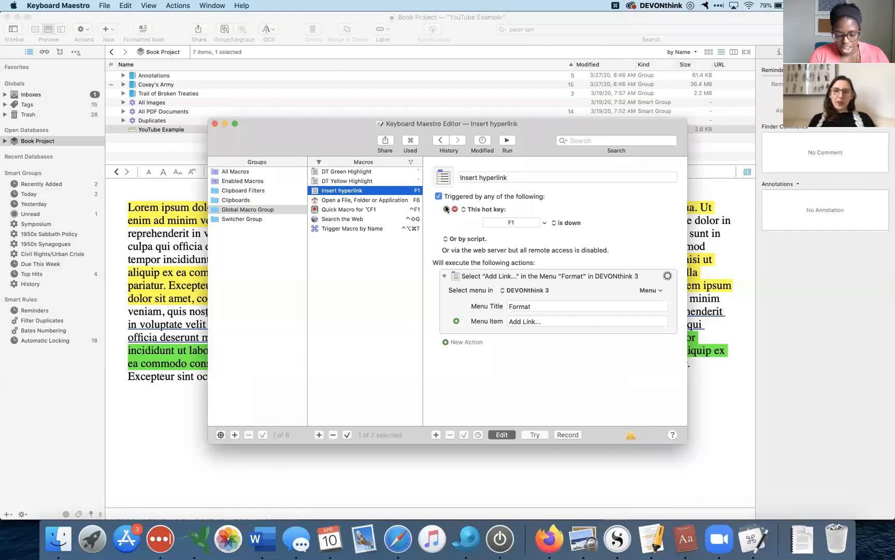
pyautogui.moveTo(483, 206)
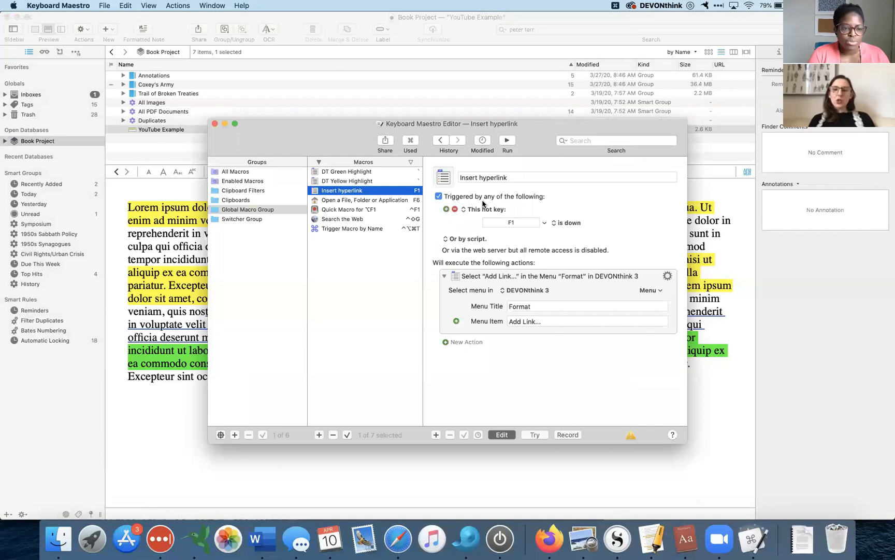
pyautogui.click(482, 208)
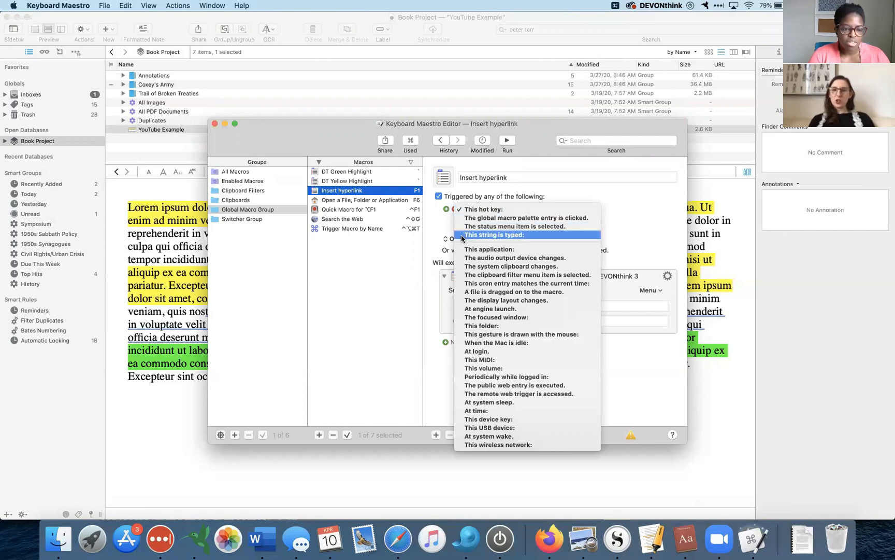
pyautogui.moveTo(487, 419)
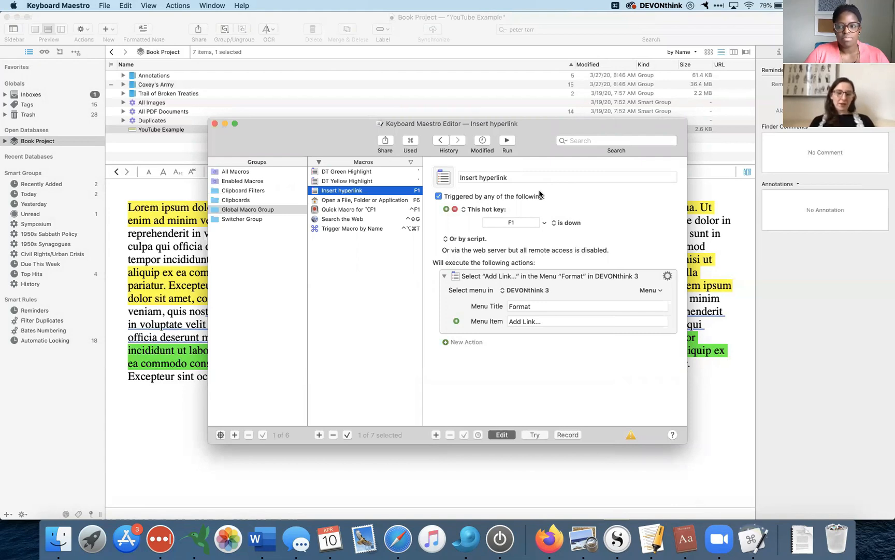
pyautogui.moveTo(512, 208)
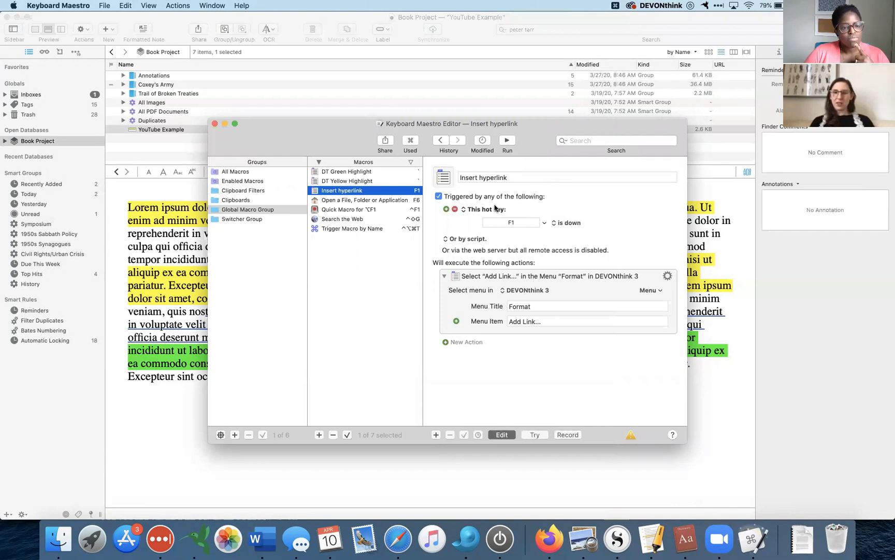
pyautogui.moveTo(527, 206)
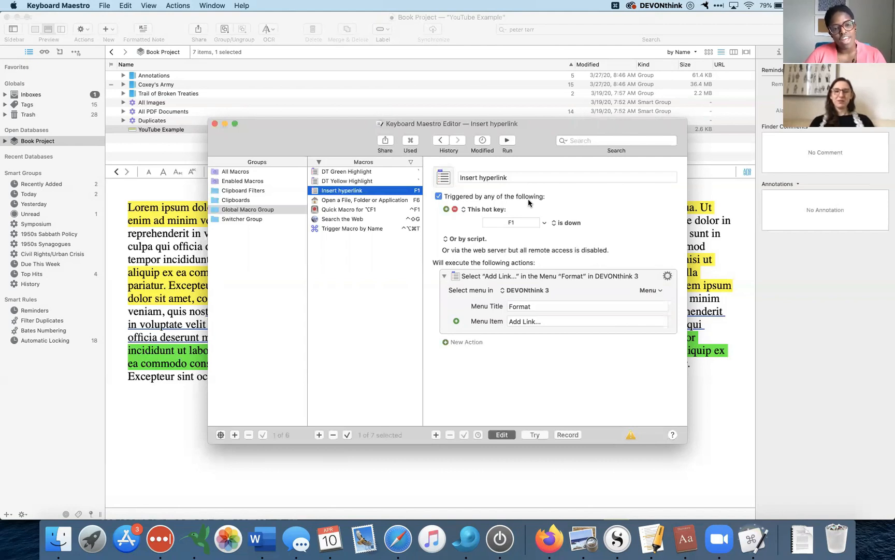
pyautogui.moveTo(530, 201)
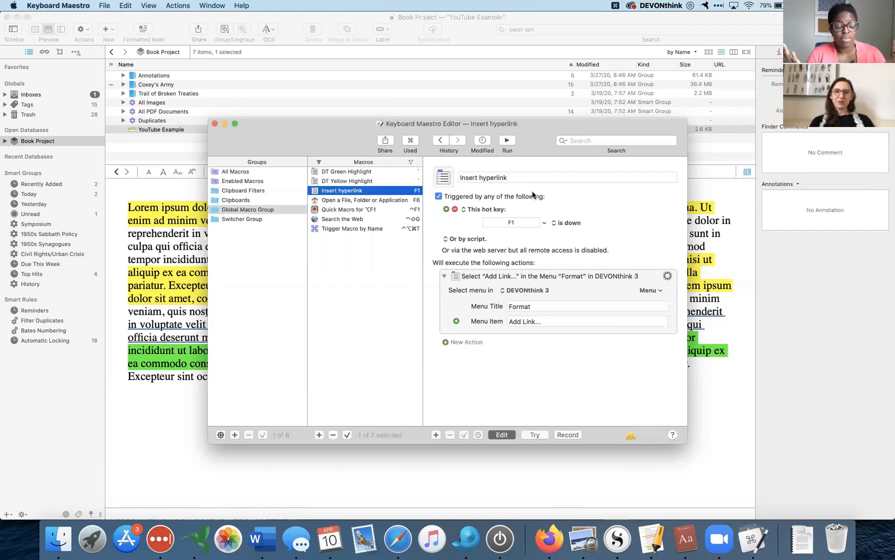
pyautogui.moveTo(447, 208)
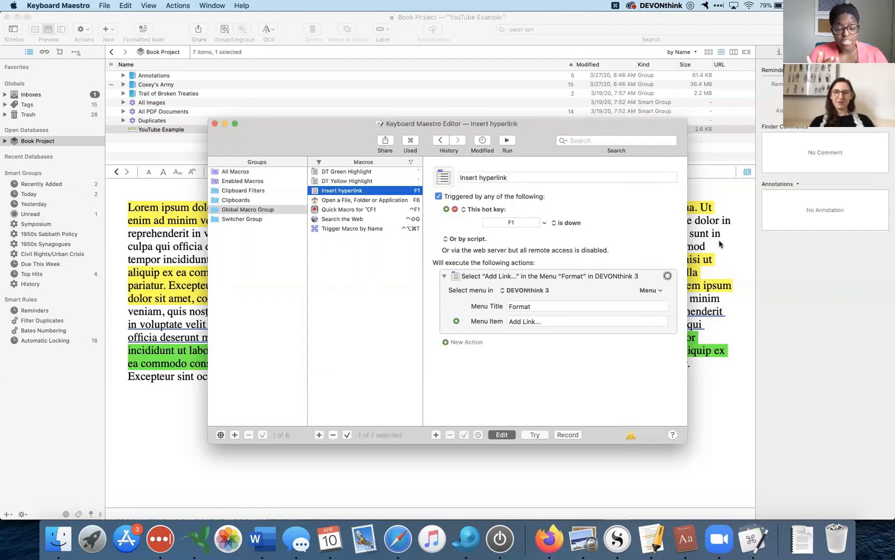
pyautogui.moveTo(720, 240)
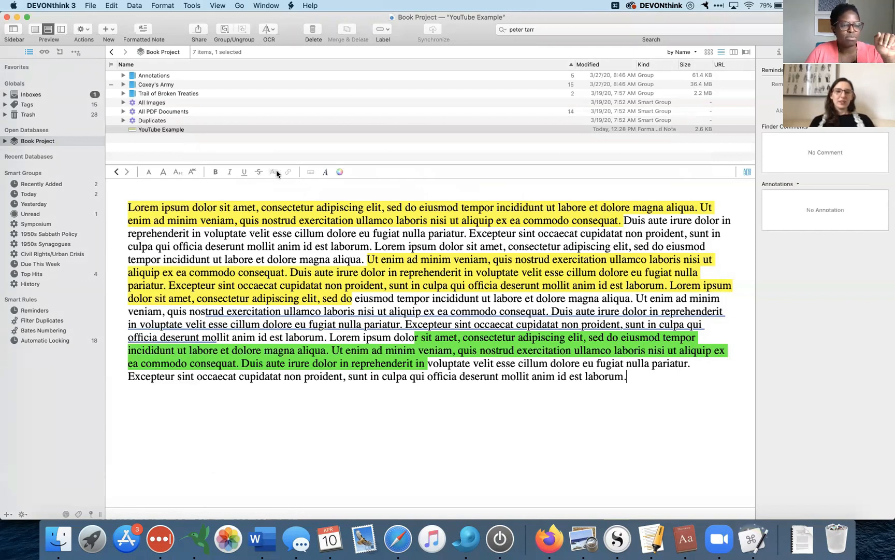
pyautogui.moveTo(273, 172)
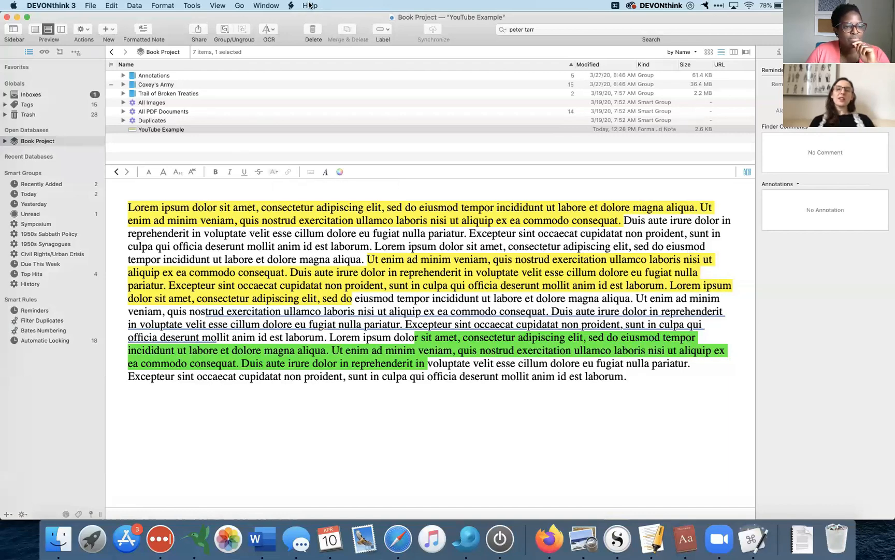
pyautogui.click(310, 5)
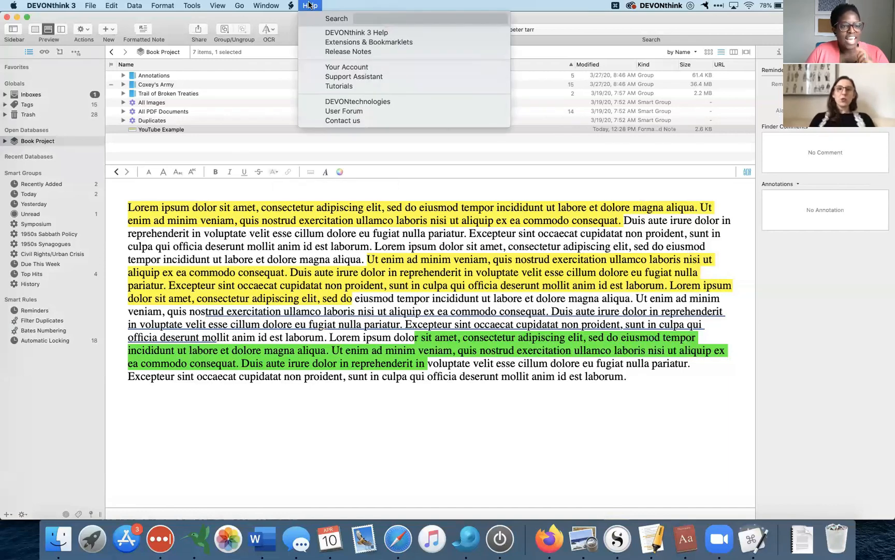
pyautogui.write('highl')
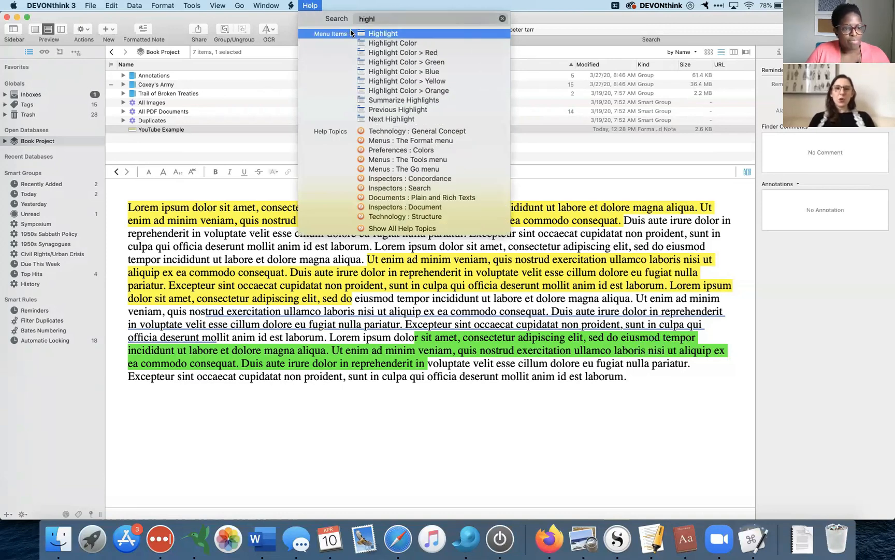
pyautogui.click(163, 5)
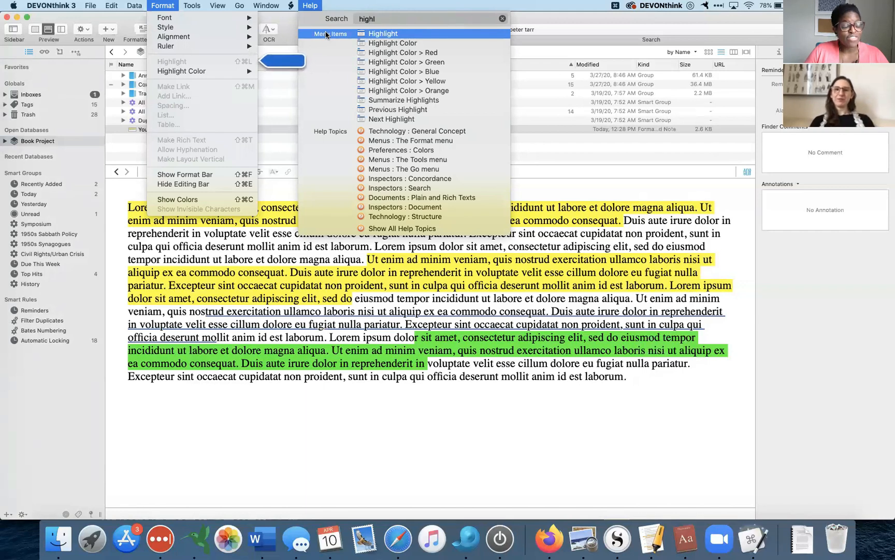
pyautogui.moveTo(448, 35)
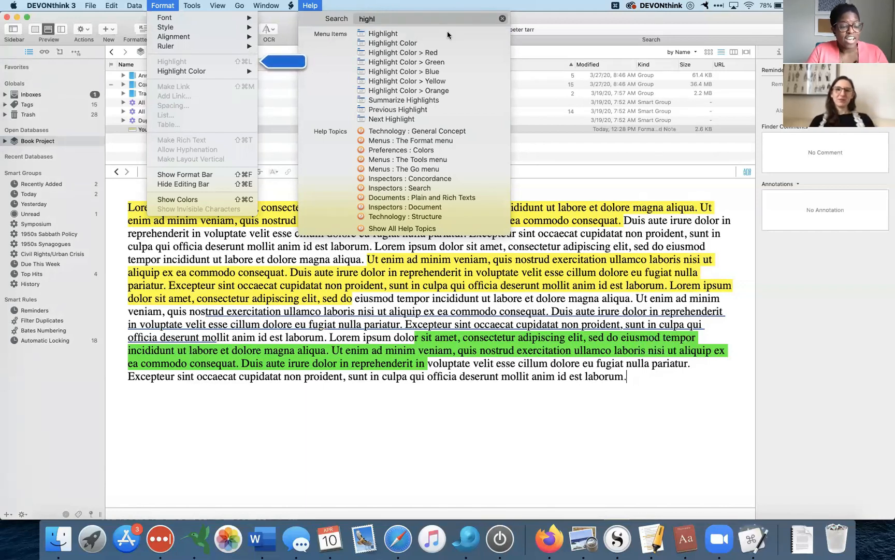
pyautogui.click(309, 6)
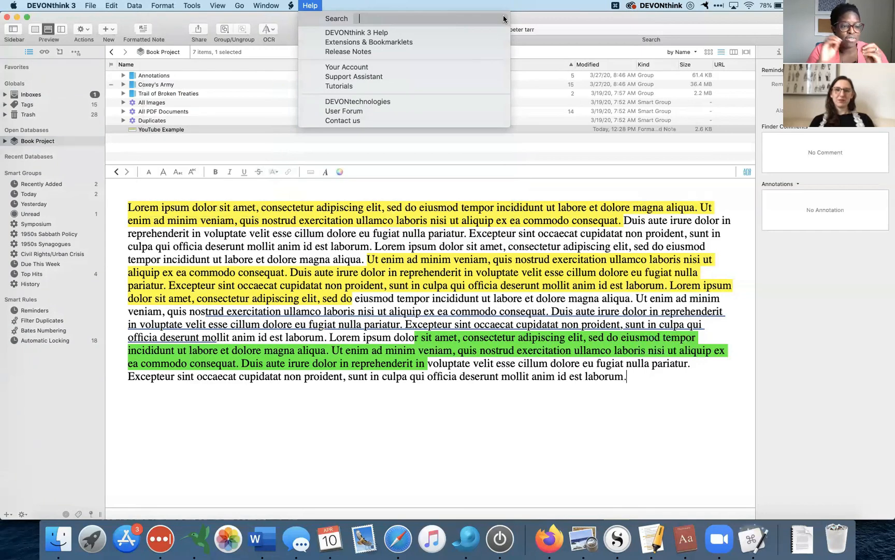
pyautogui.click(521, 429)
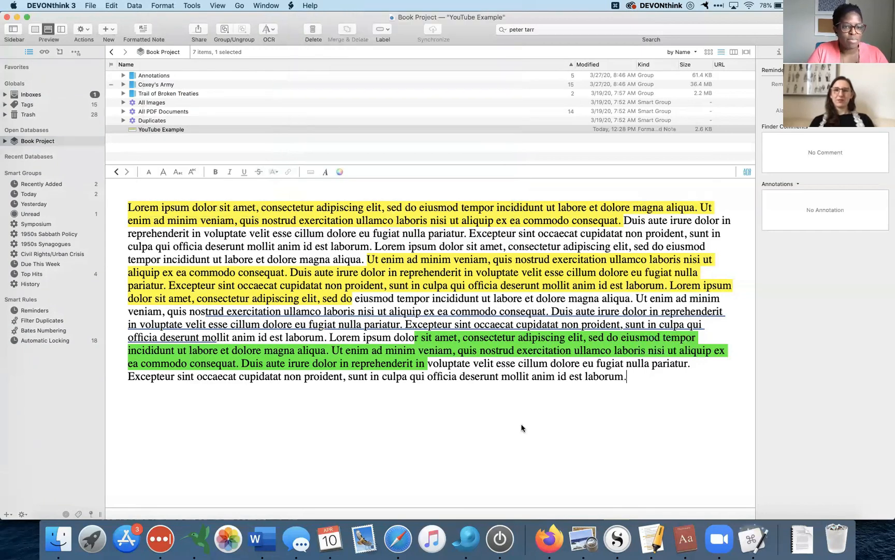
pyautogui.moveTo(617, 473)
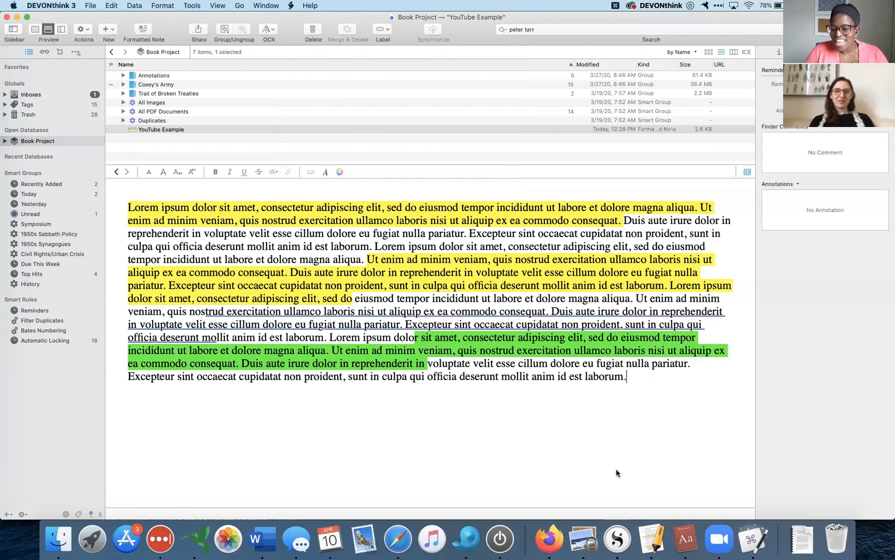
pyautogui.moveTo(465, 49)
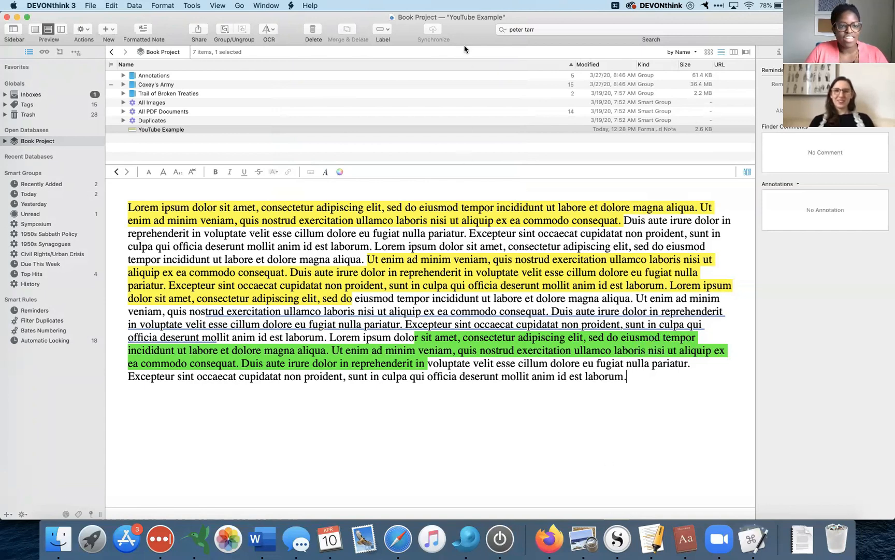